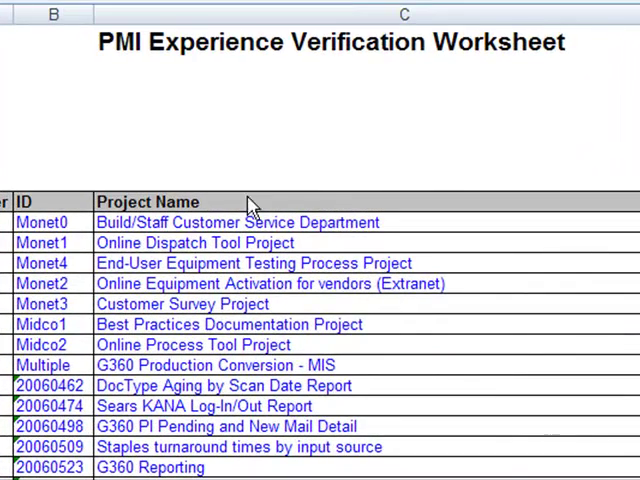
pyautogui.moveTo(177, 222)
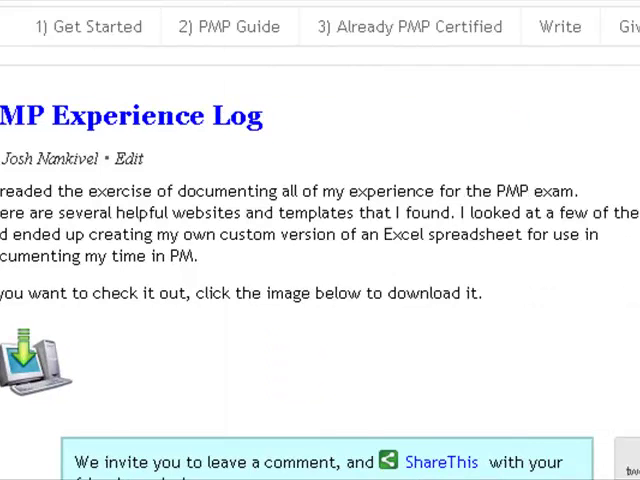
# Scroll the PMP Experience Log post down to the spreadsheet download invitation.
pyautogui.scroll(-3)
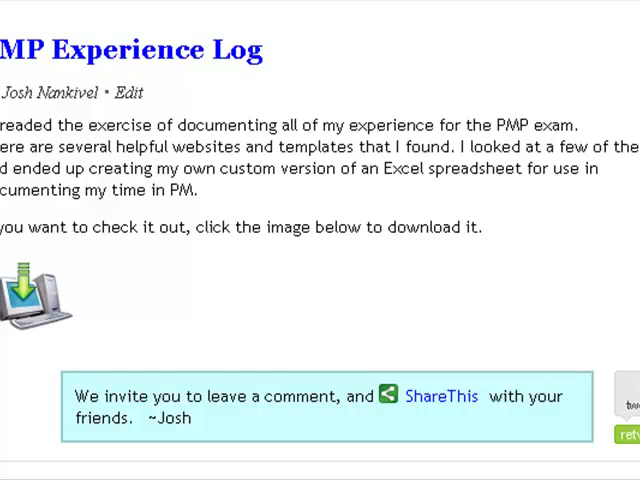
pyautogui.moveTo(166, 137)
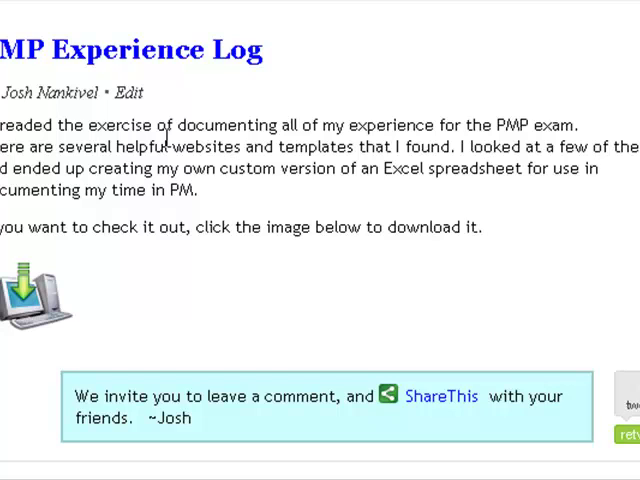
pyautogui.moveTo(195, 307)
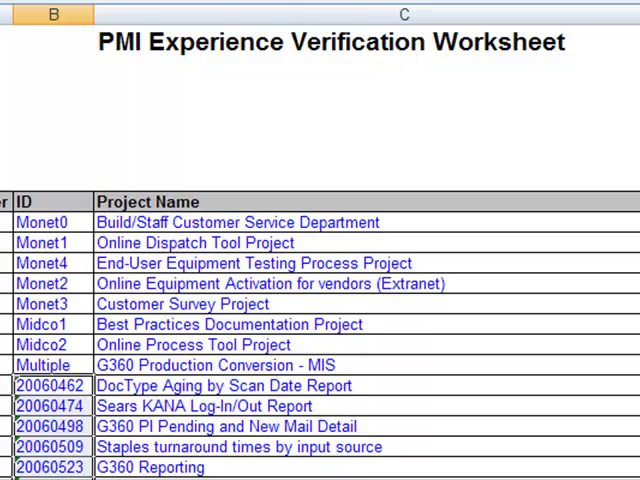
pyautogui.moveTo(72, 463)
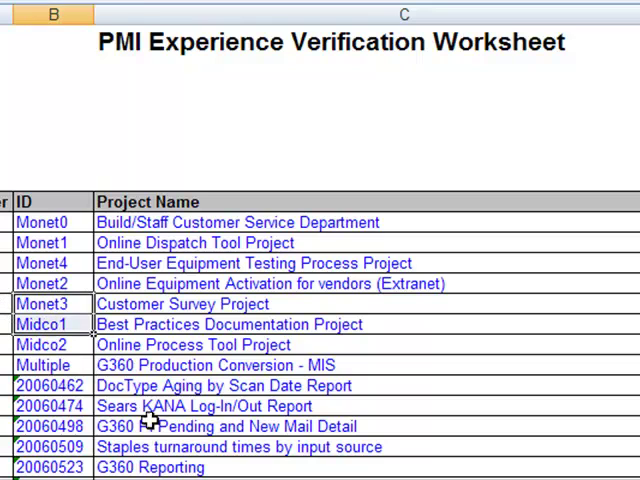
pyautogui.moveTo(185, 345)
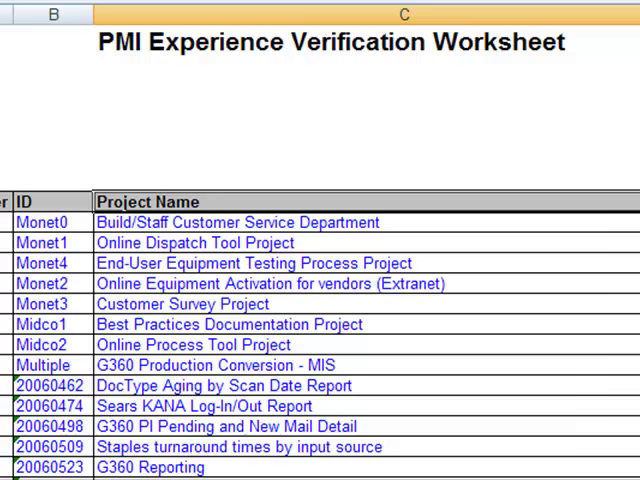
# Scroll right to view end dates, gross and net hours, factor and distribution percentages.
pyautogui.hscroll(3)
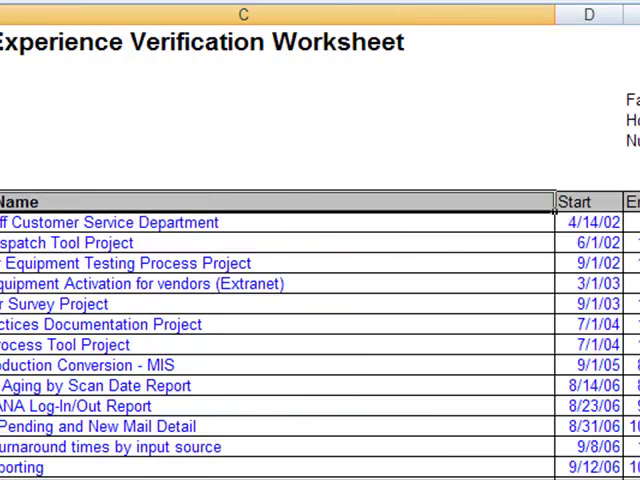
pyautogui.hscroll(3)
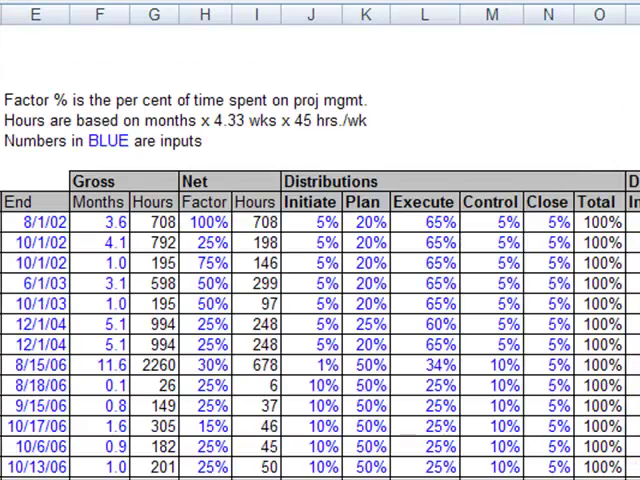
pyautogui.hscroll(-3)
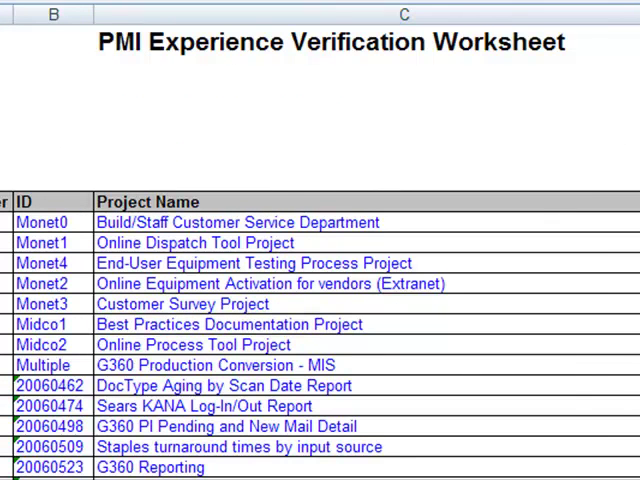
pyautogui.hscroll(3)
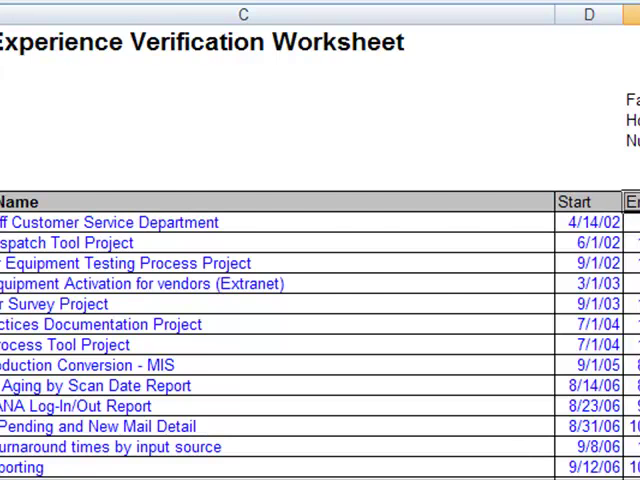
pyautogui.hscroll(3)
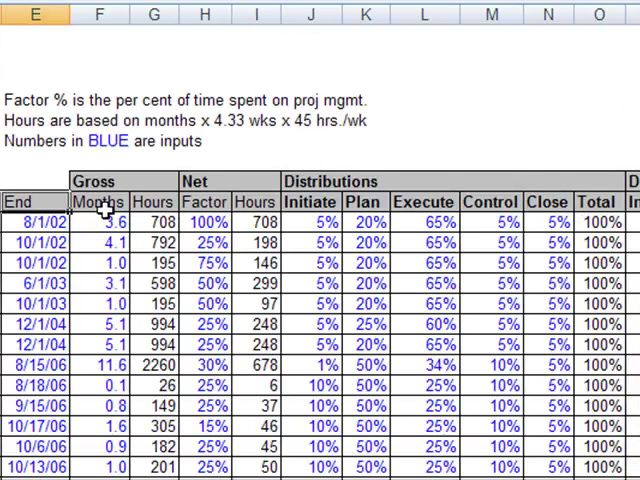
pyautogui.click(97, 15)
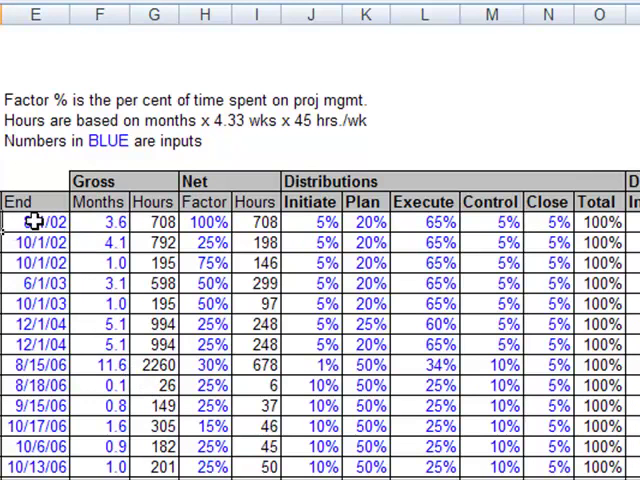
pyautogui.click(38, 222)
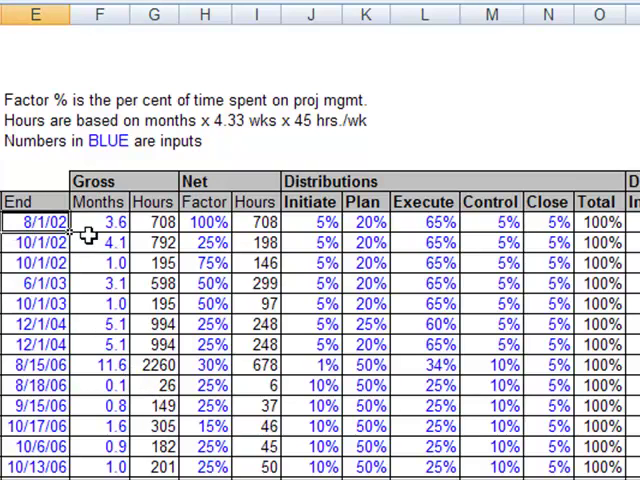
pyautogui.click(97, 242)
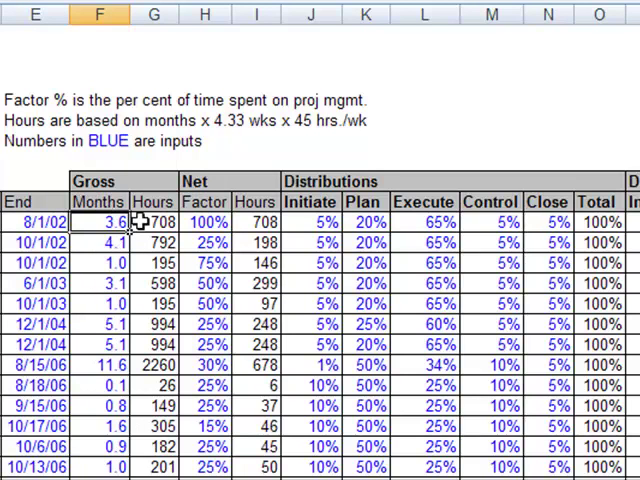
pyautogui.moveTo(133, 426)
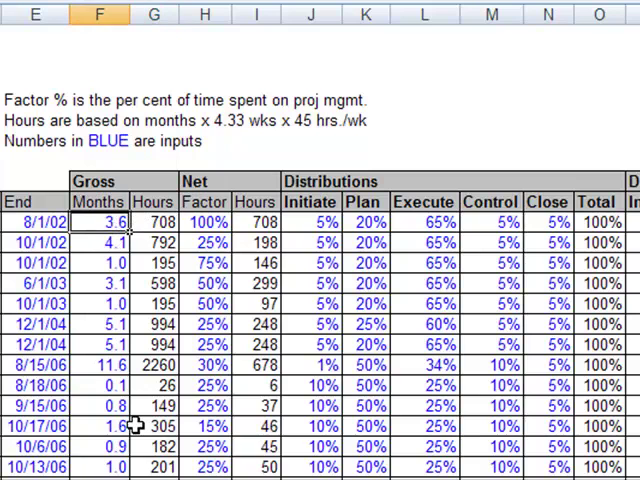
pyautogui.scroll(-3)
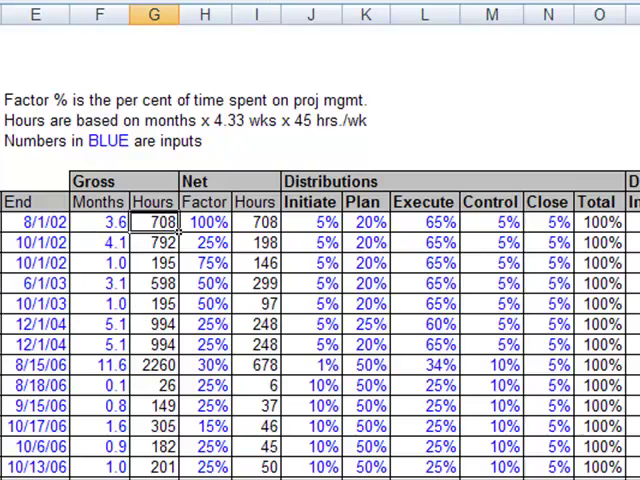
pyautogui.moveTo(25, 221)
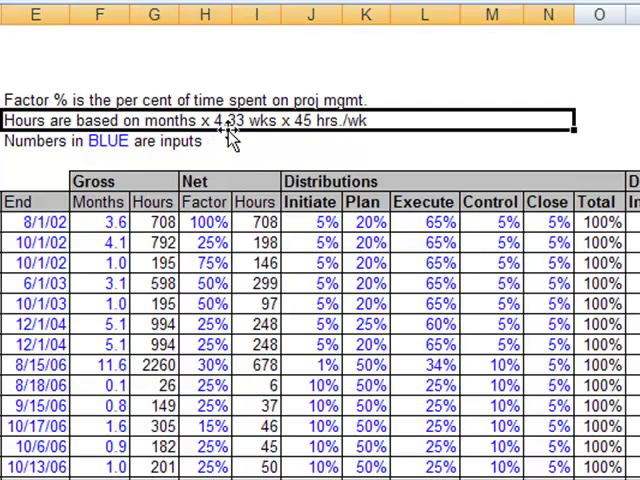
pyautogui.moveTo(230, 140)
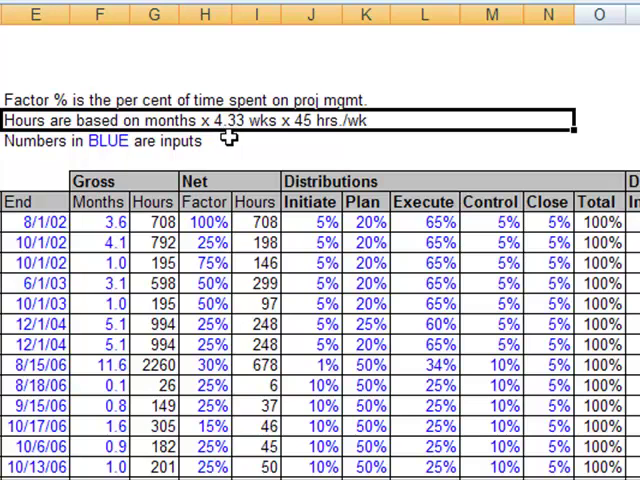
pyautogui.moveTo(262, 140)
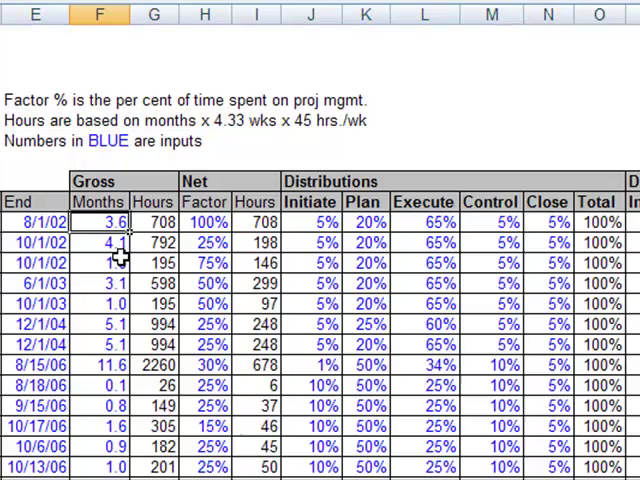
pyautogui.click(153, 222)
pyautogui.write('=+F9*')
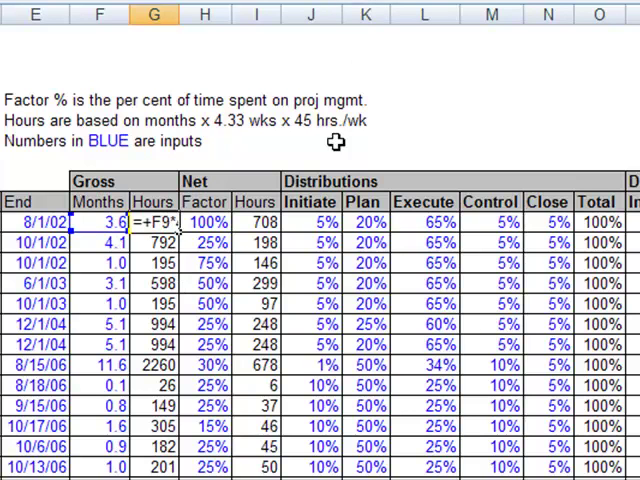
pyautogui.moveTo(336, 141)
pyautogui.write('4.33*45')
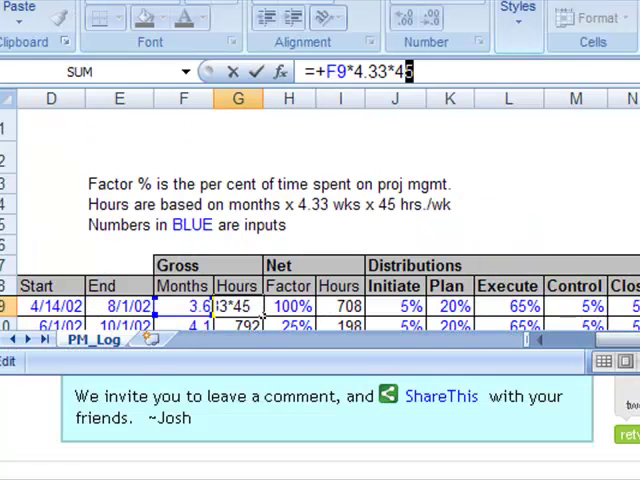
pyautogui.hscroll(3)
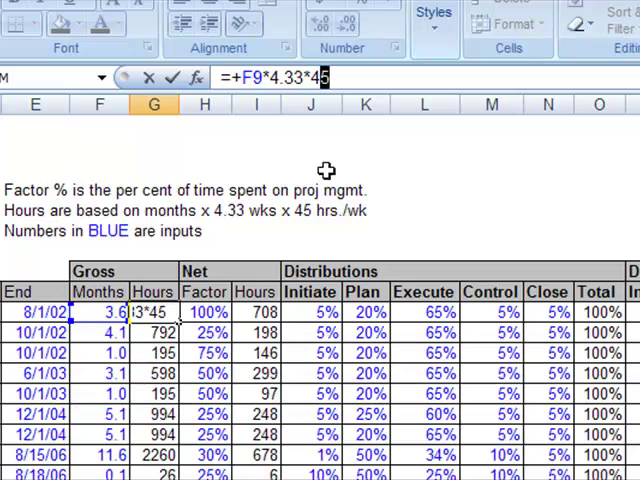
pyautogui.press('BackSpace')
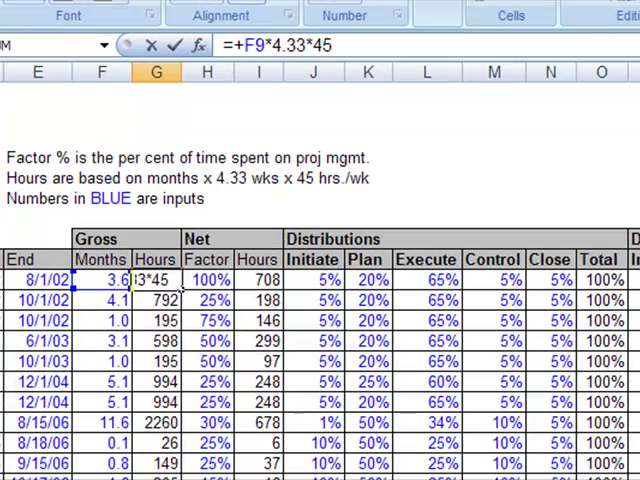
pyautogui.click(207, 280)
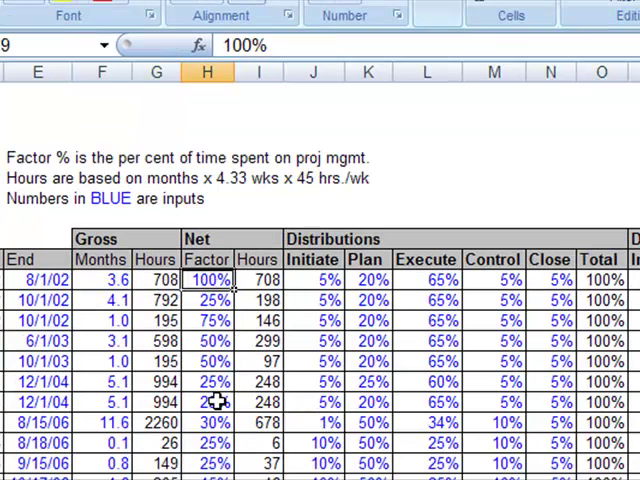
pyautogui.moveTo(217, 301)
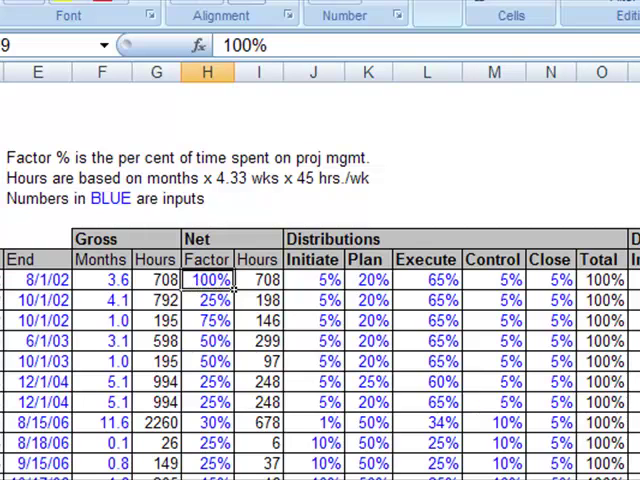
pyautogui.click(39, 279)
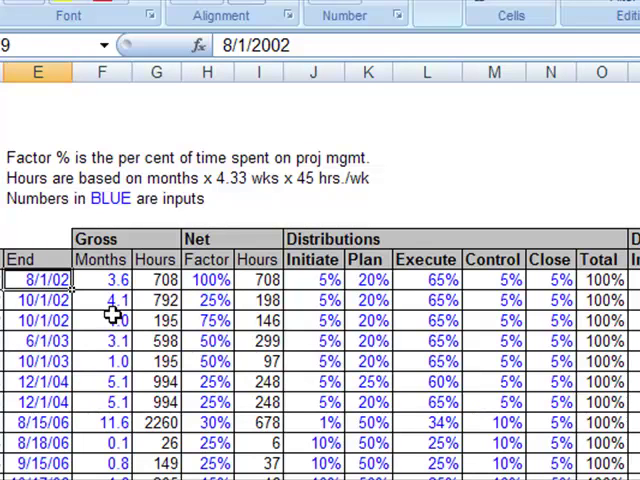
pyautogui.click(258, 279)
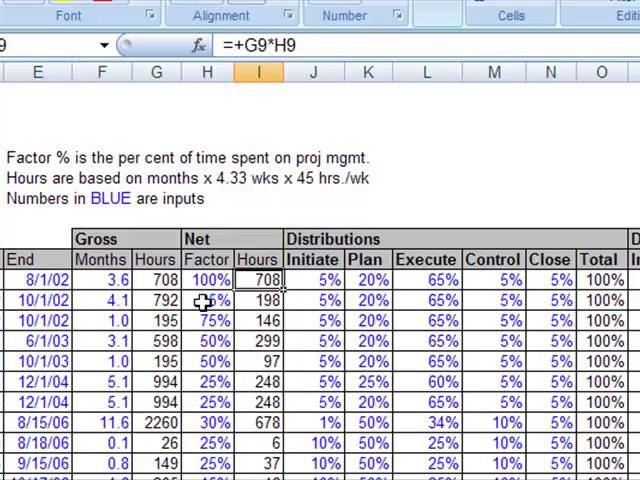
pyautogui.click(207, 301)
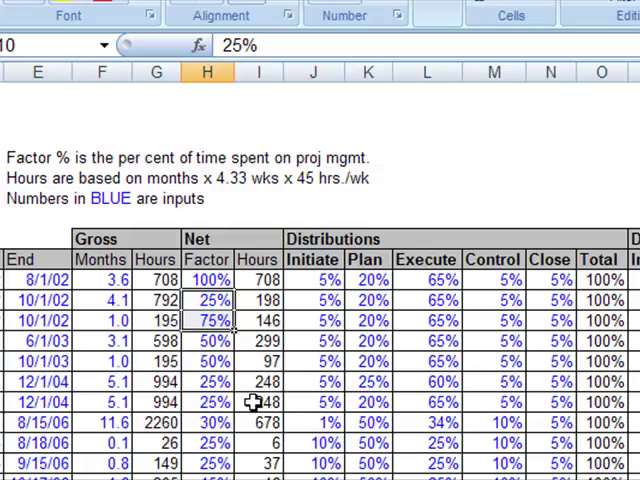
pyautogui.moveTo(253, 418)
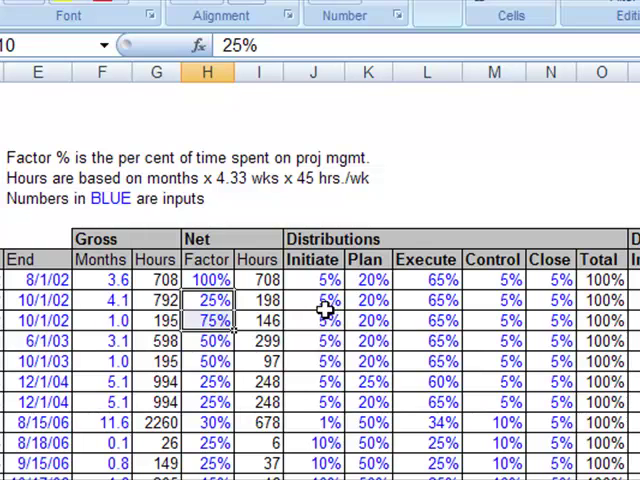
pyautogui.click(327, 300)
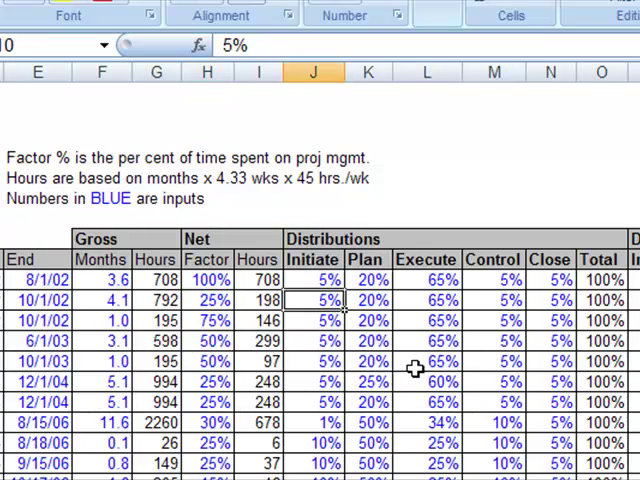
pyautogui.moveTo(325, 270)
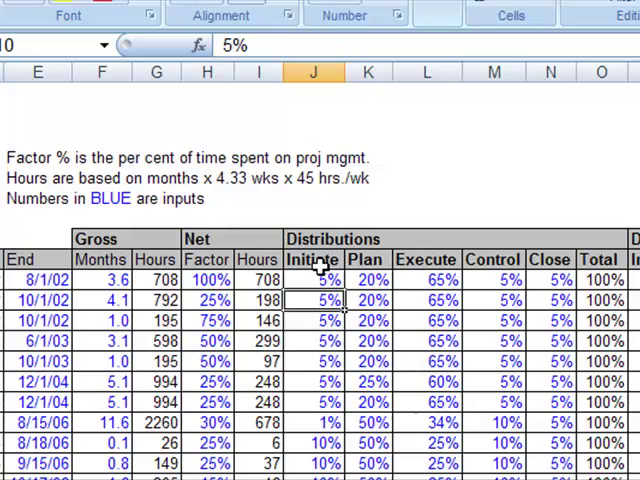
pyautogui.click(315, 260)
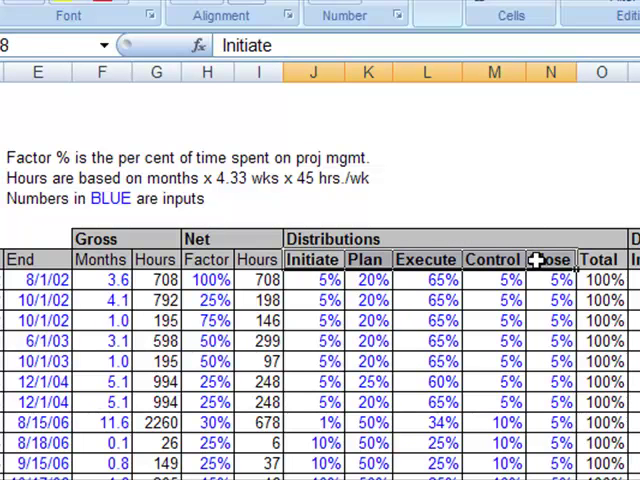
pyautogui.click(315, 321)
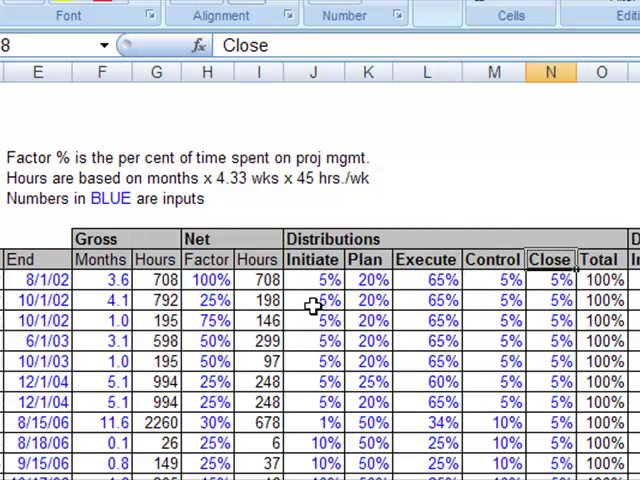
pyautogui.moveTo(500, 303)
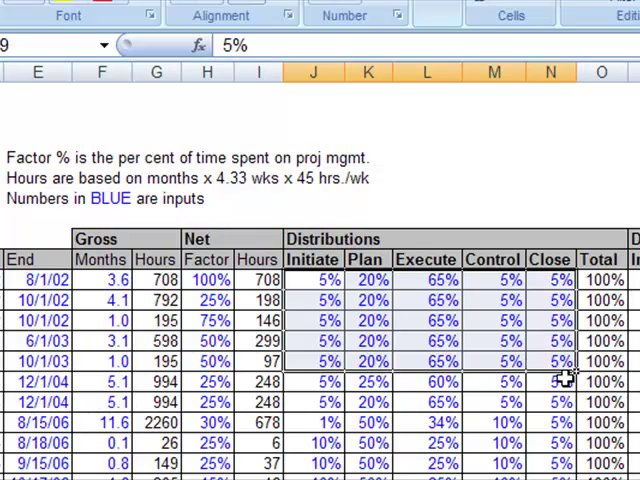
pyautogui.moveTo(410, 283)
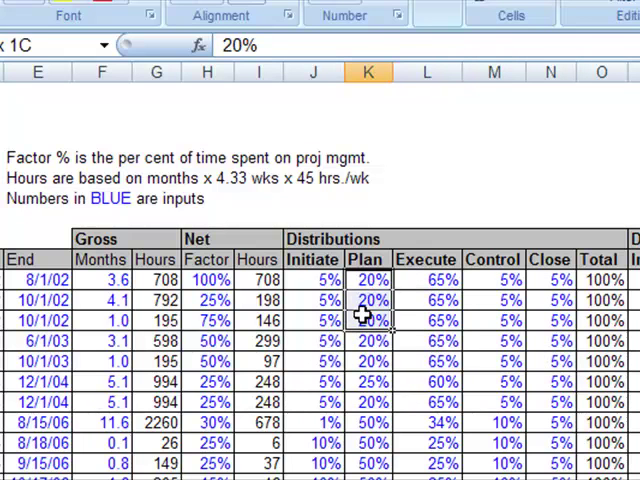
pyautogui.click(492, 279)
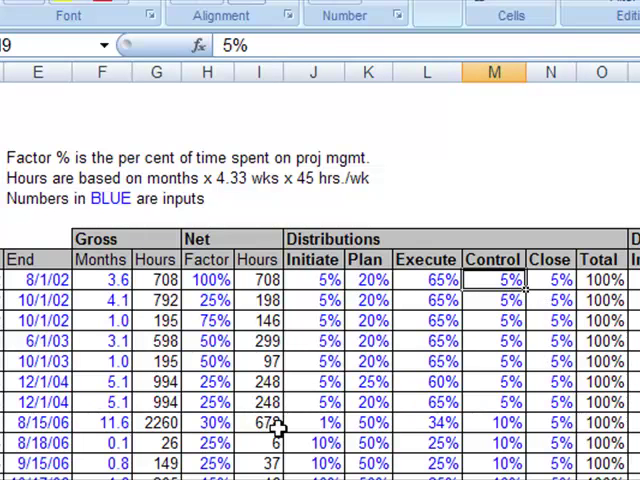
pyautogui.scroll(-3)
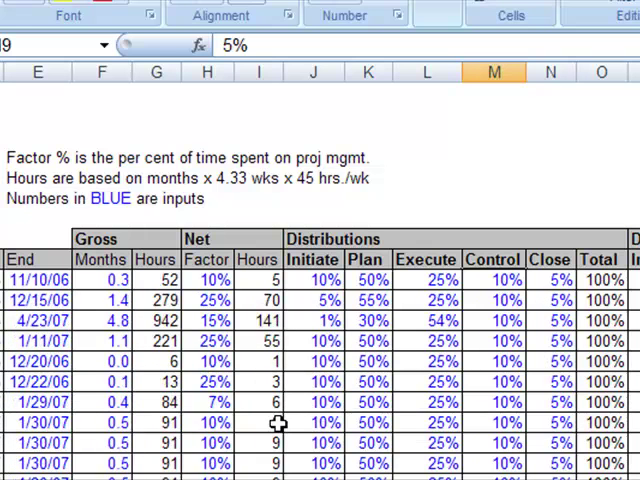
pyautogui.scroll(-3)
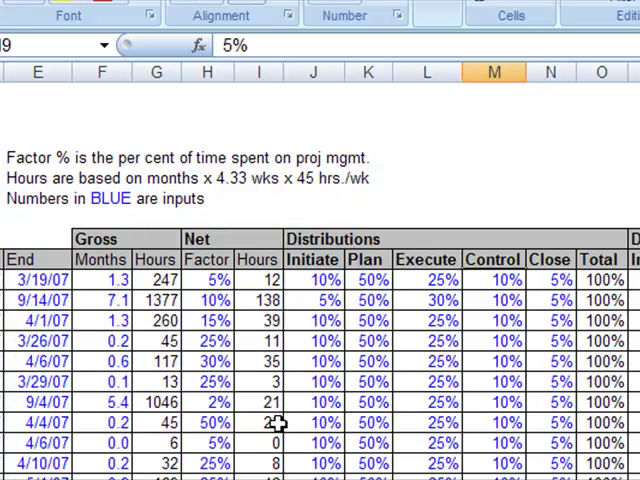
pyautogui.scroll(-3)
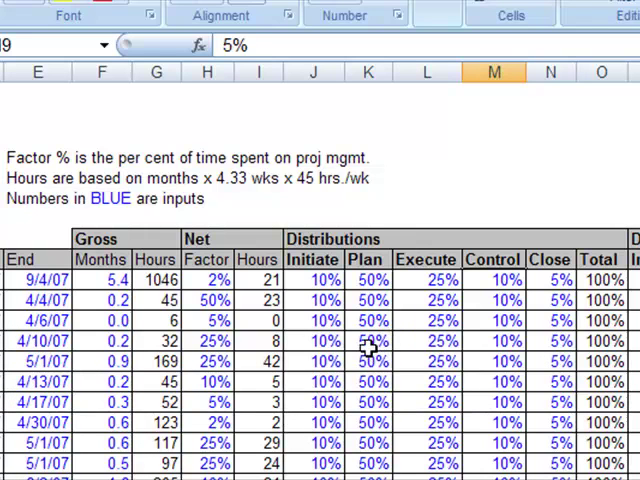
pyautogui.click(370, 342)
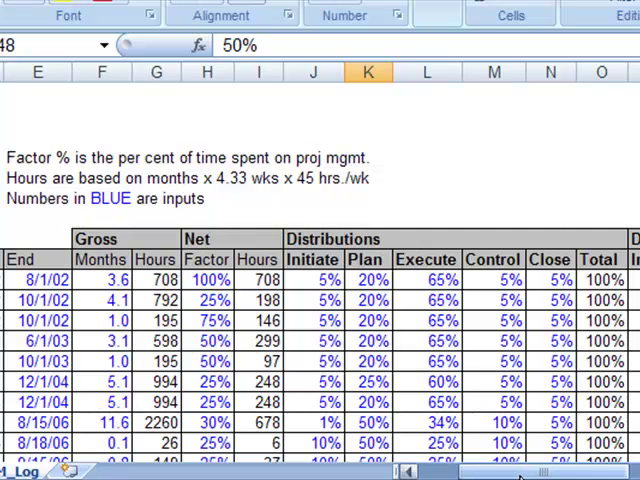
pyautogui.hscroll(3)
pyautogui.write('10')
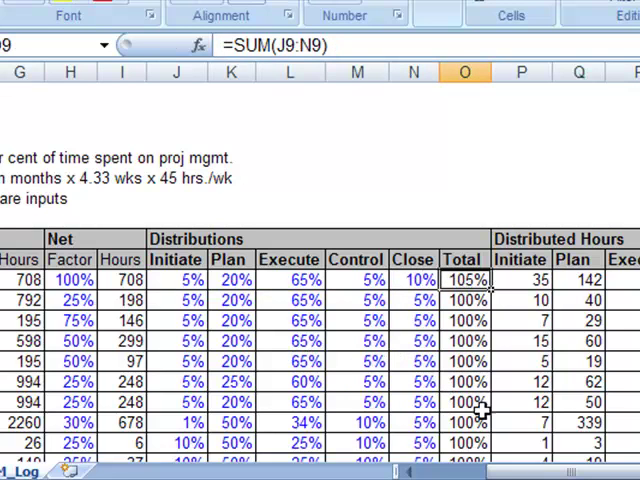
pyautogui.click(413, 280)
pyautogui.write('5')
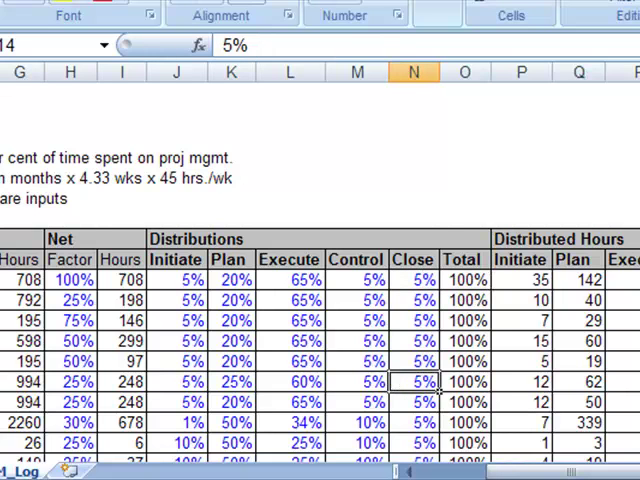
pyautogui.hscroll(3)
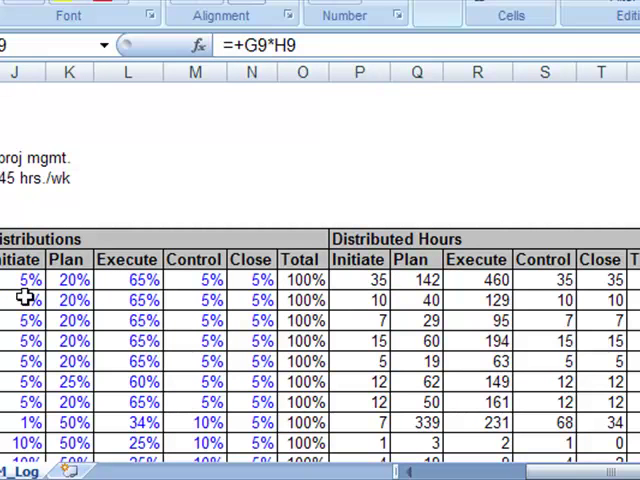
pyautogui.click(360, 280)
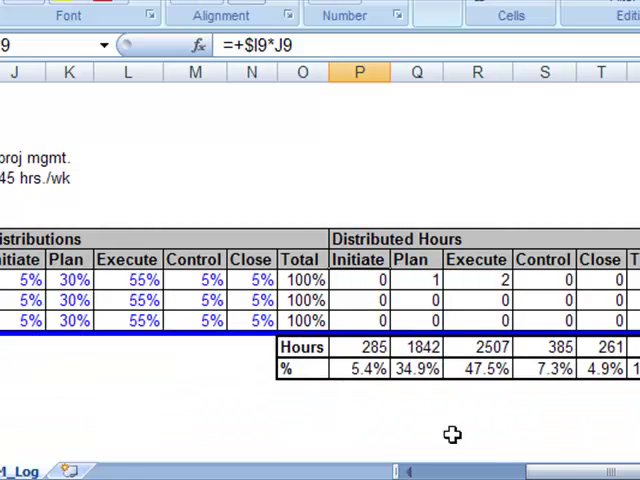
pyautogui.click(359, 346)
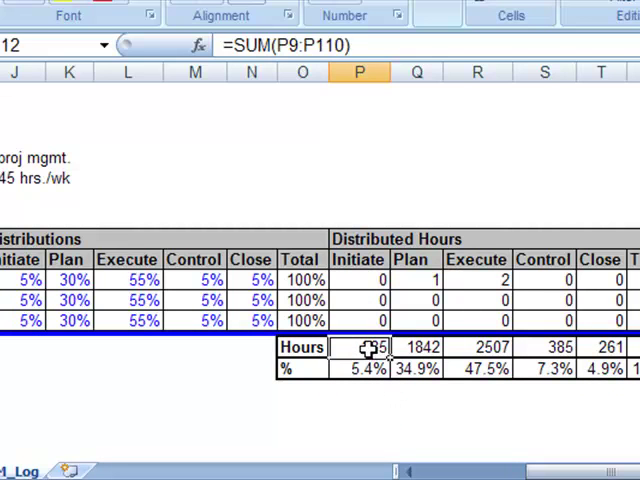
pyautogui.click(477, 347)
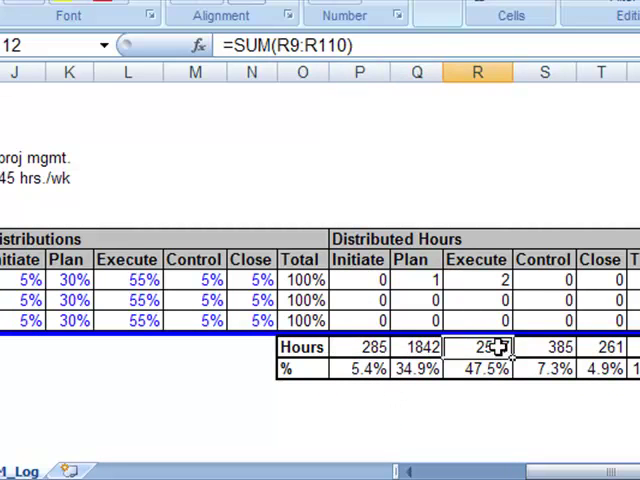
pyautogui.click(544, 347)
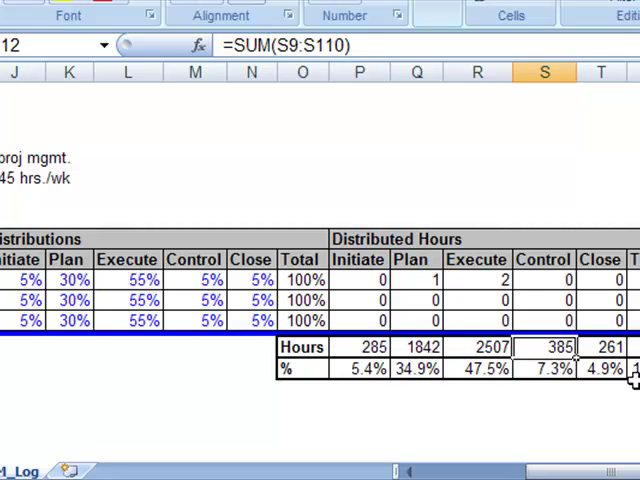
pyautogui.moveTo(440, 383)
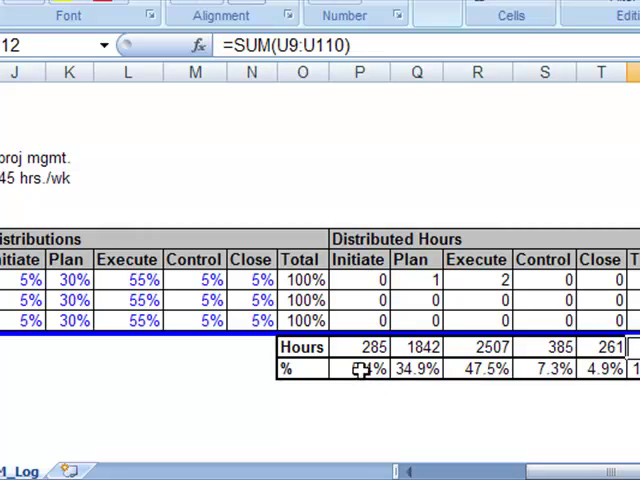
pyautogui.click(415, 405)
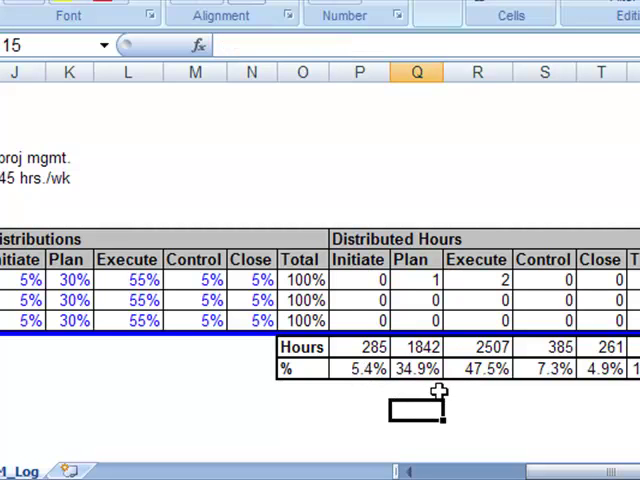
pyautogui.moveTo(375, 370)
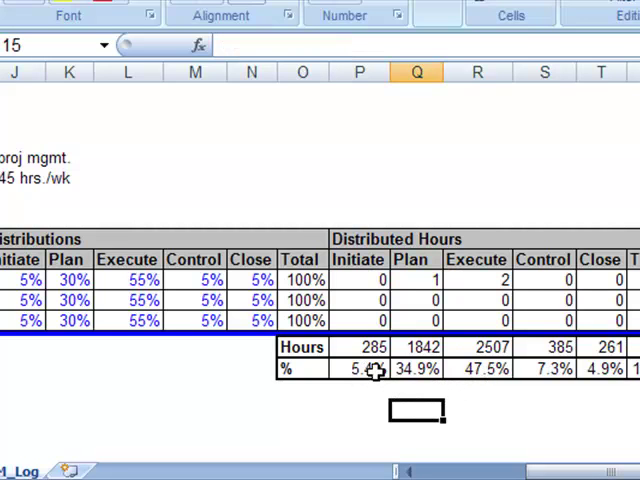
pyautogui.click(358, 369)
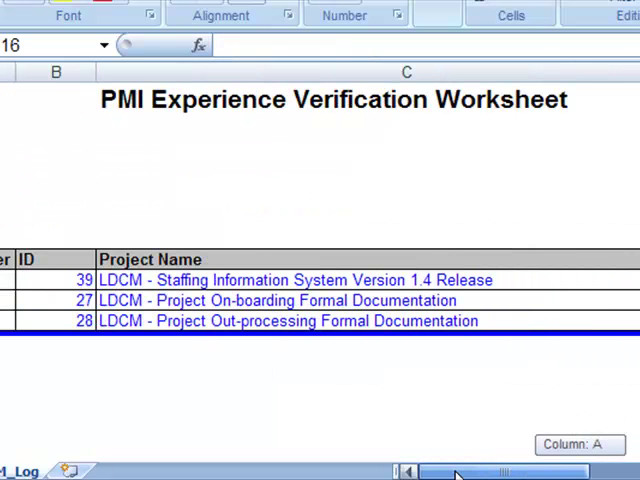
pyautogui.hscroll(3)
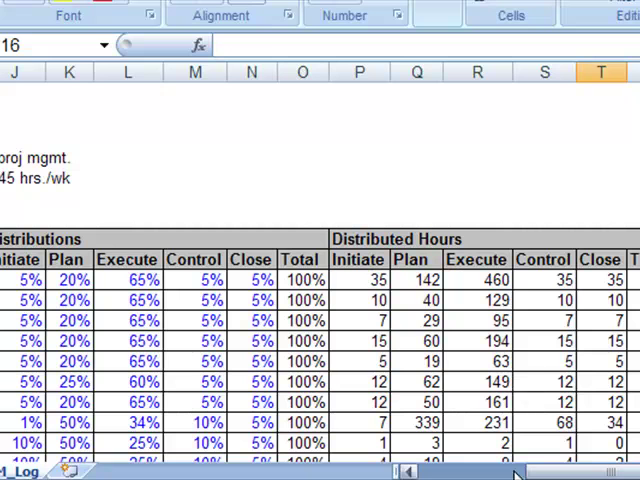
pyautogui.moveTo(505, 472)
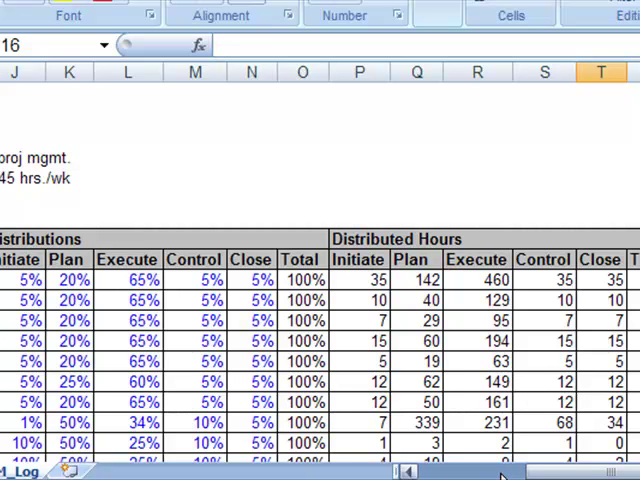
pyautogui.hscroll(-3)
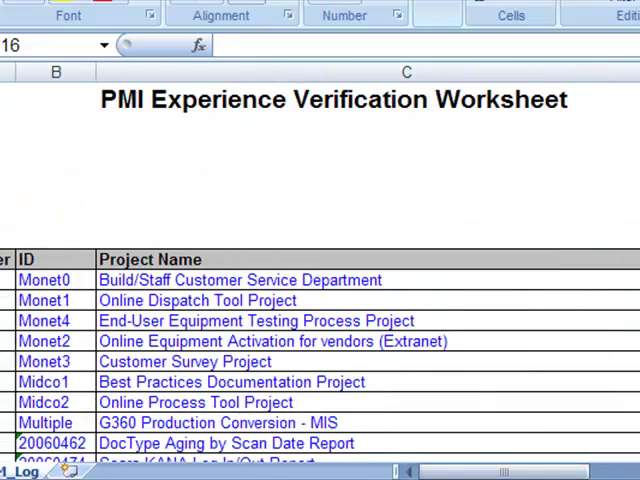